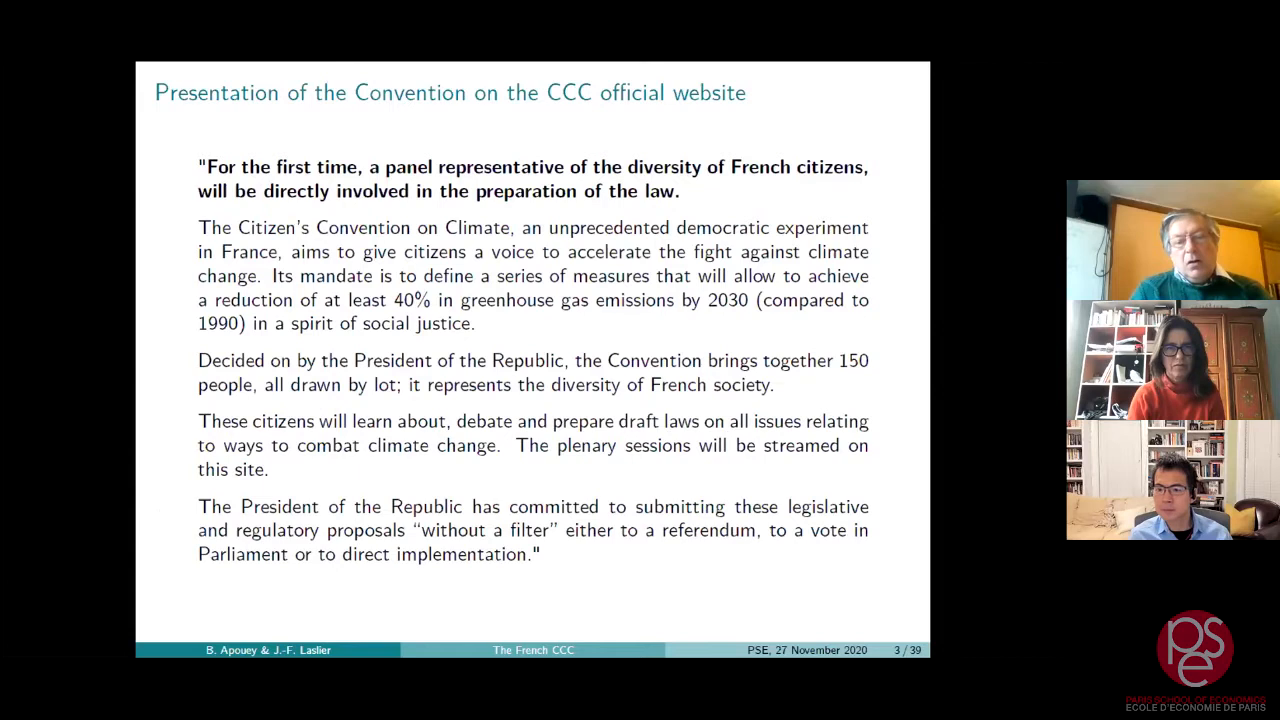
Step: Advance two slides and switch to Full Screen Mode on the CESE architecture slide
{"action": "key", "text": "right"}
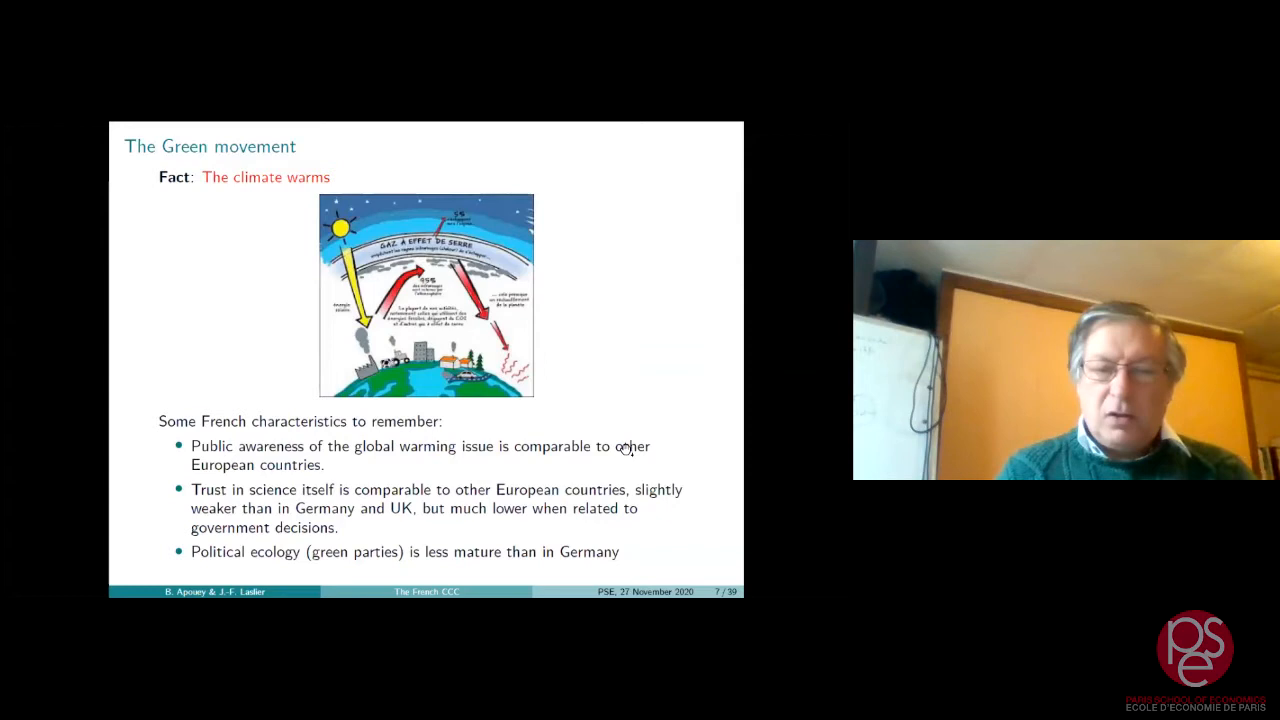
{"action": "key", "text": "right"}
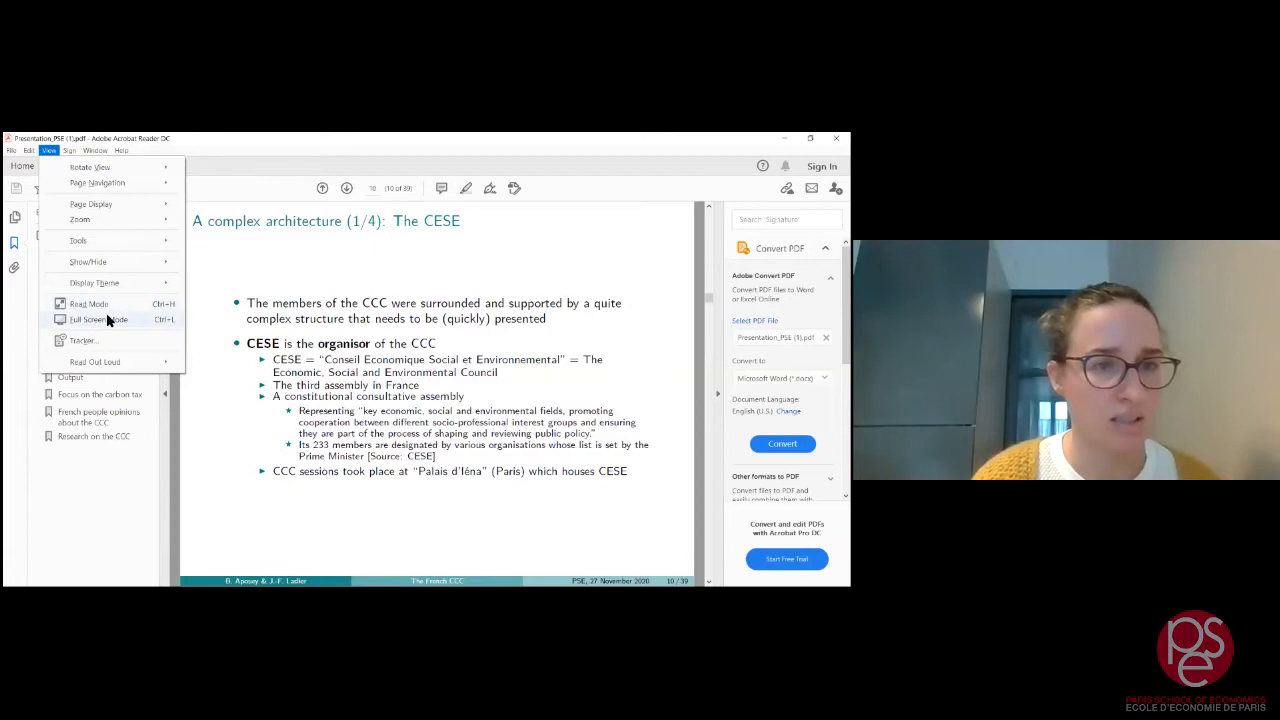
{"action": "left_click", "coordinate": [97, 318]}
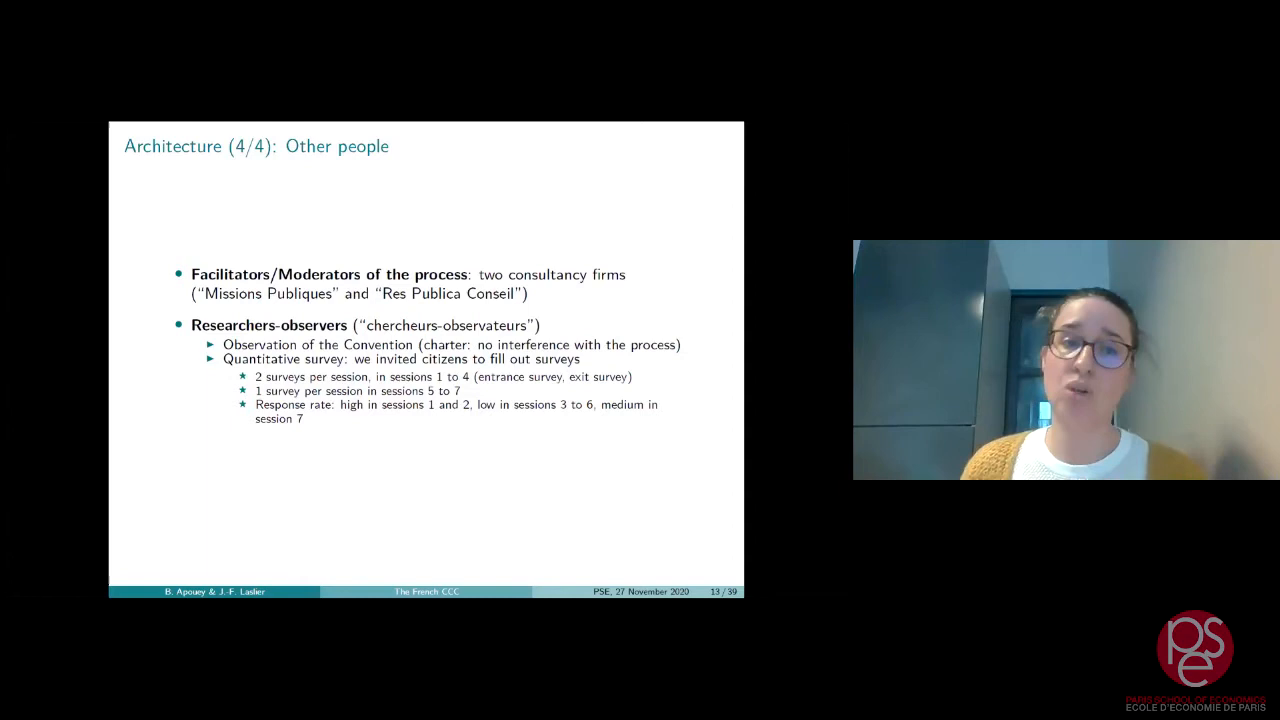
Step: Advance to slide 15, Sampling (1/2), on random selection and quota criteria
{"action": "key", "text": "Right"}
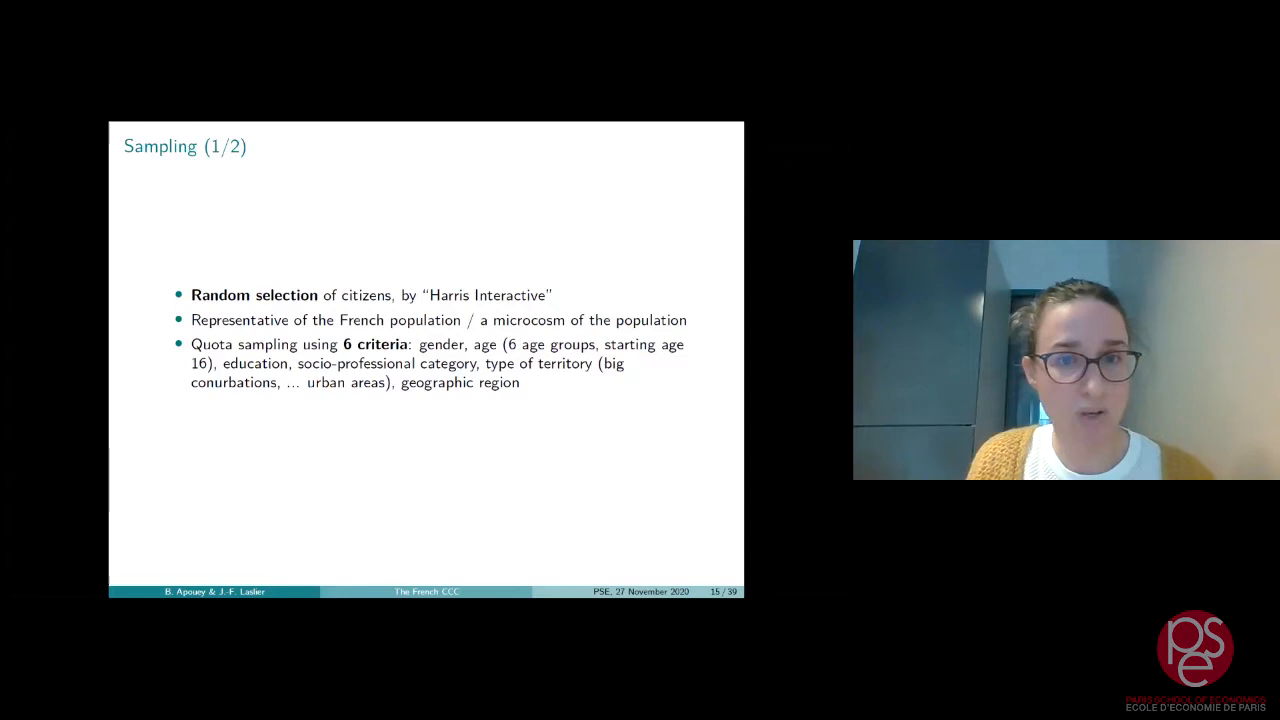
Step: Advance to slide 16, Sampling (2/2), showing recruitment figures and the 1.53% rate
{"action": "key", "text": "right"}
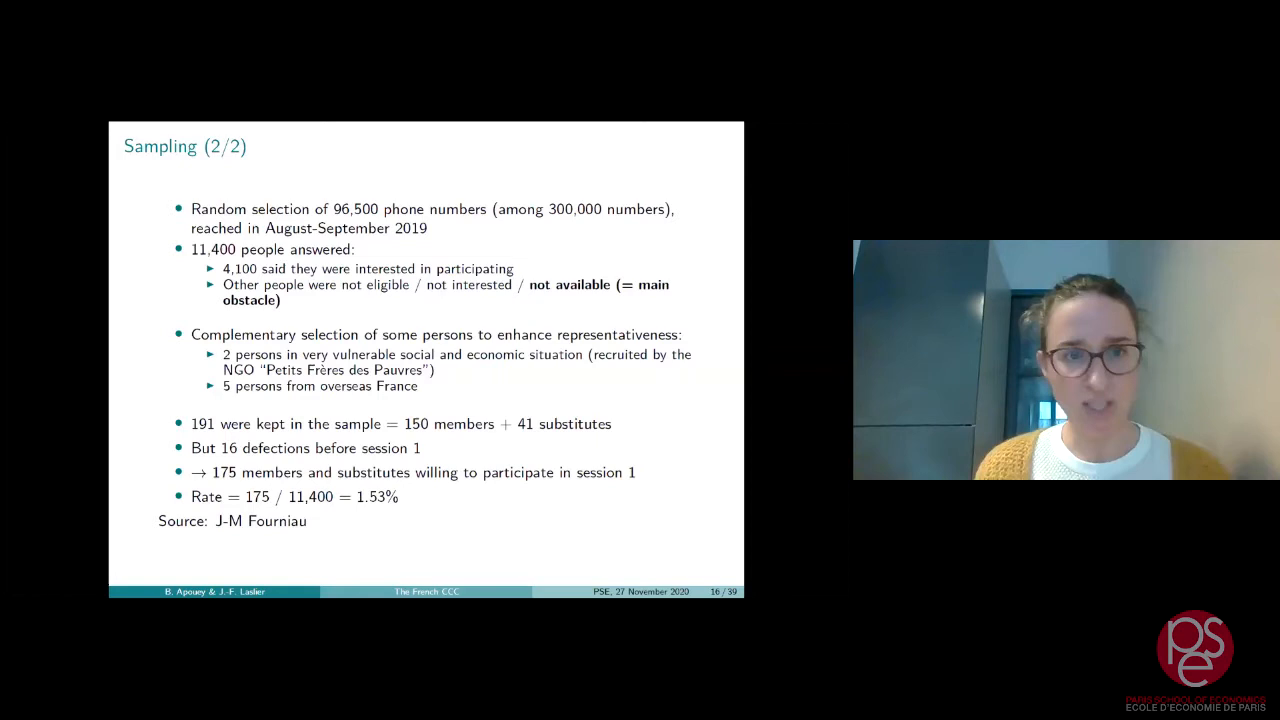
Step: Advance to slide 17 comparing CCC citizens with the general population
{"action": "key", "text": "right"}
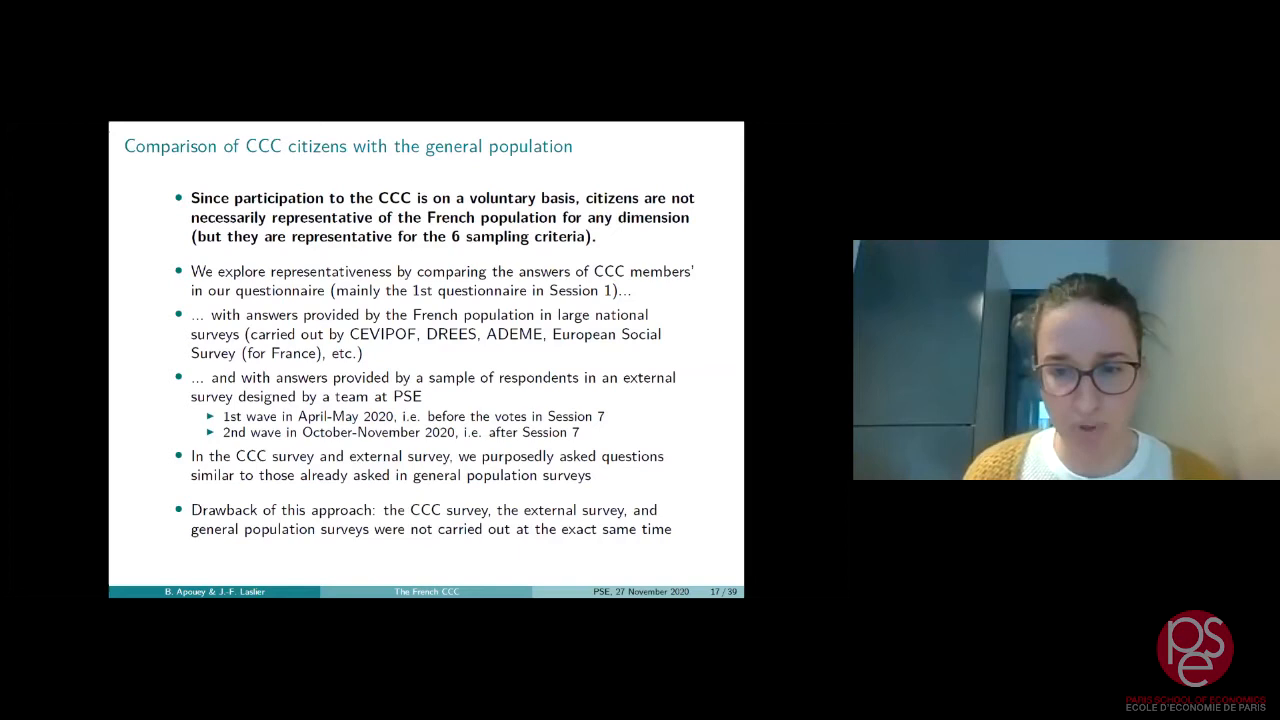
Step: Advance to slide 18, 'Comparison', on common features and differences
{"action": "key", "text": "Right"}
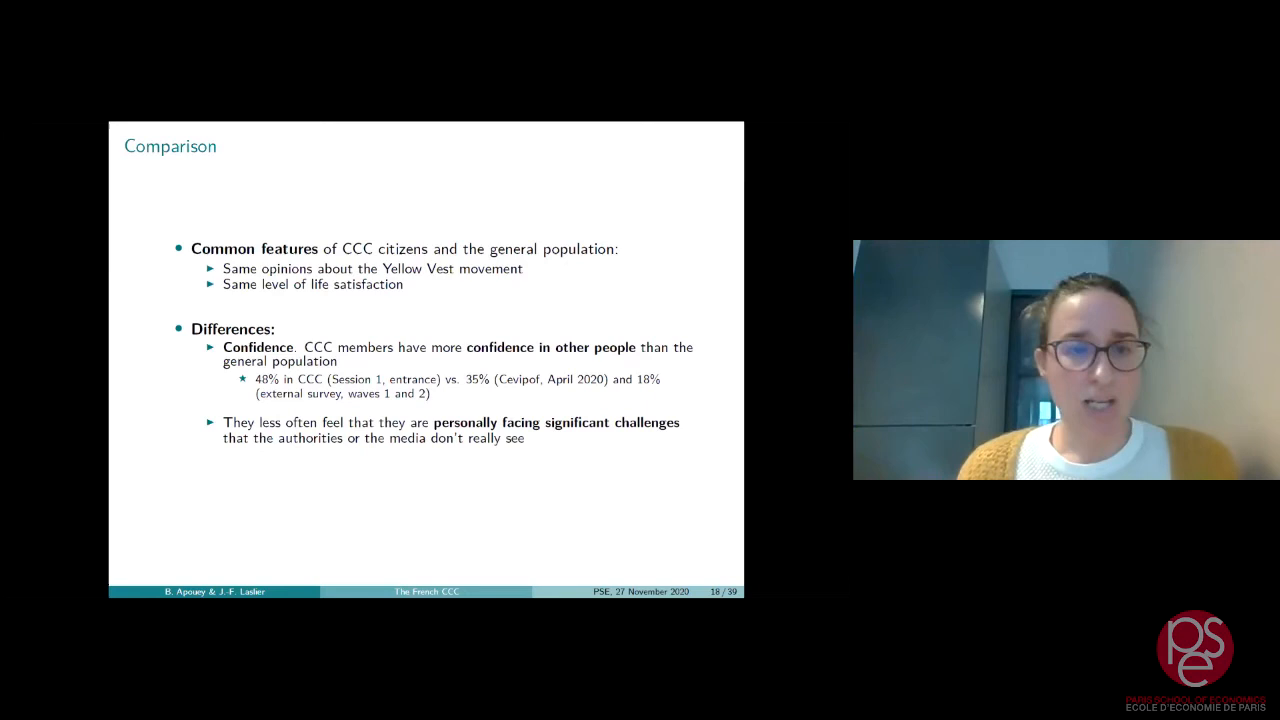
Step: Page forward to slide 20, 'Role of school (cont.)', with its ADEME-versus-CCC chart
{"action": "key", "text": "right"}
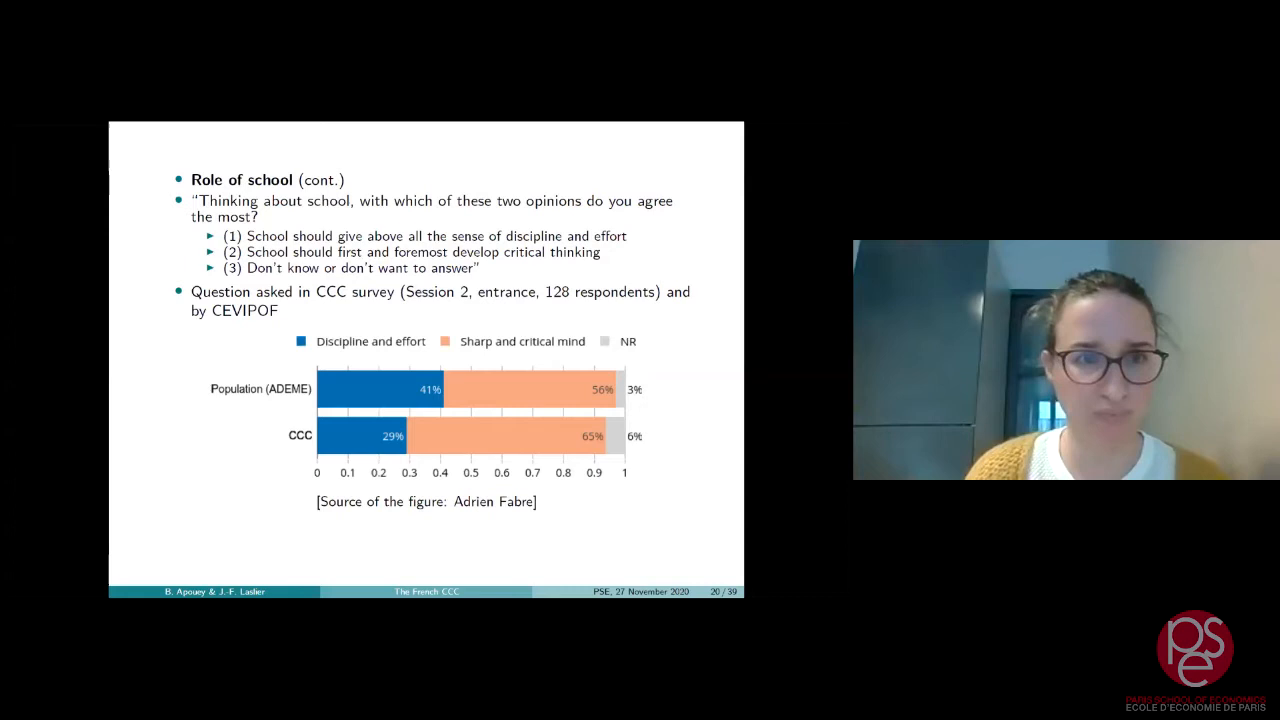
{"action": "key", "text": "right"}
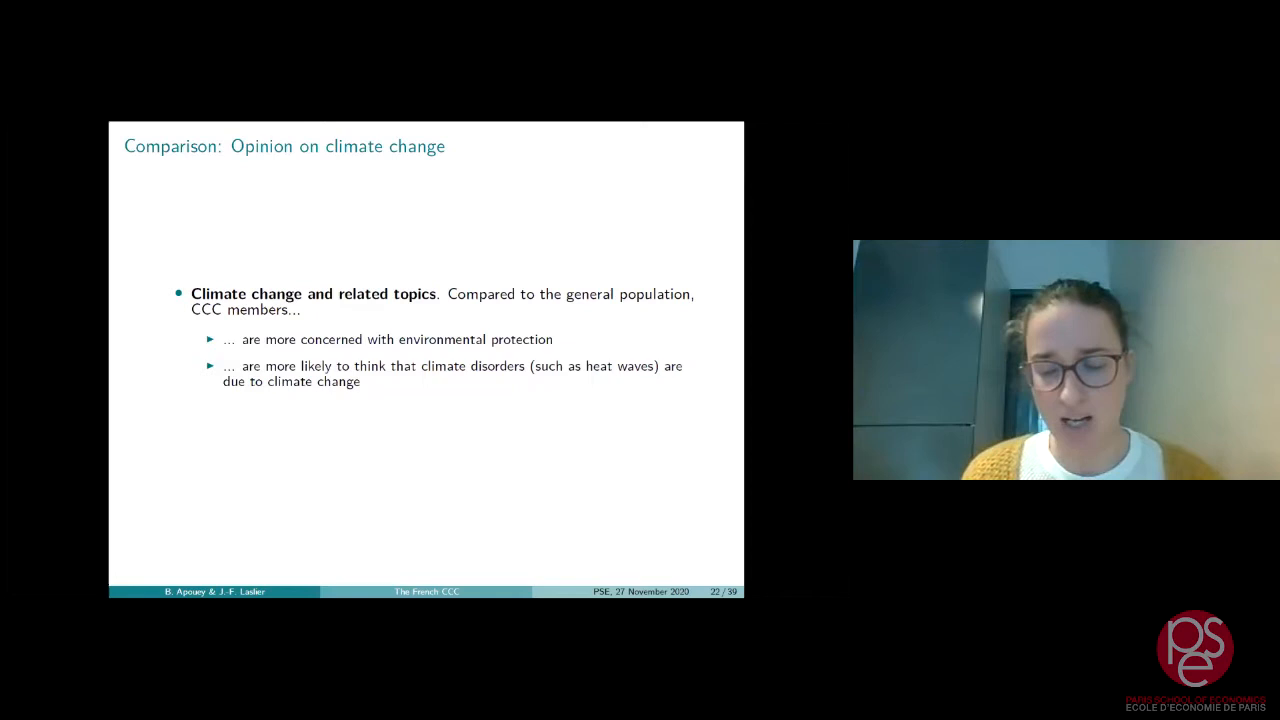
Step: Advance to slide 22, 'Comparison: Opinion on climate change'
{"action": "key", "text": "Right"}
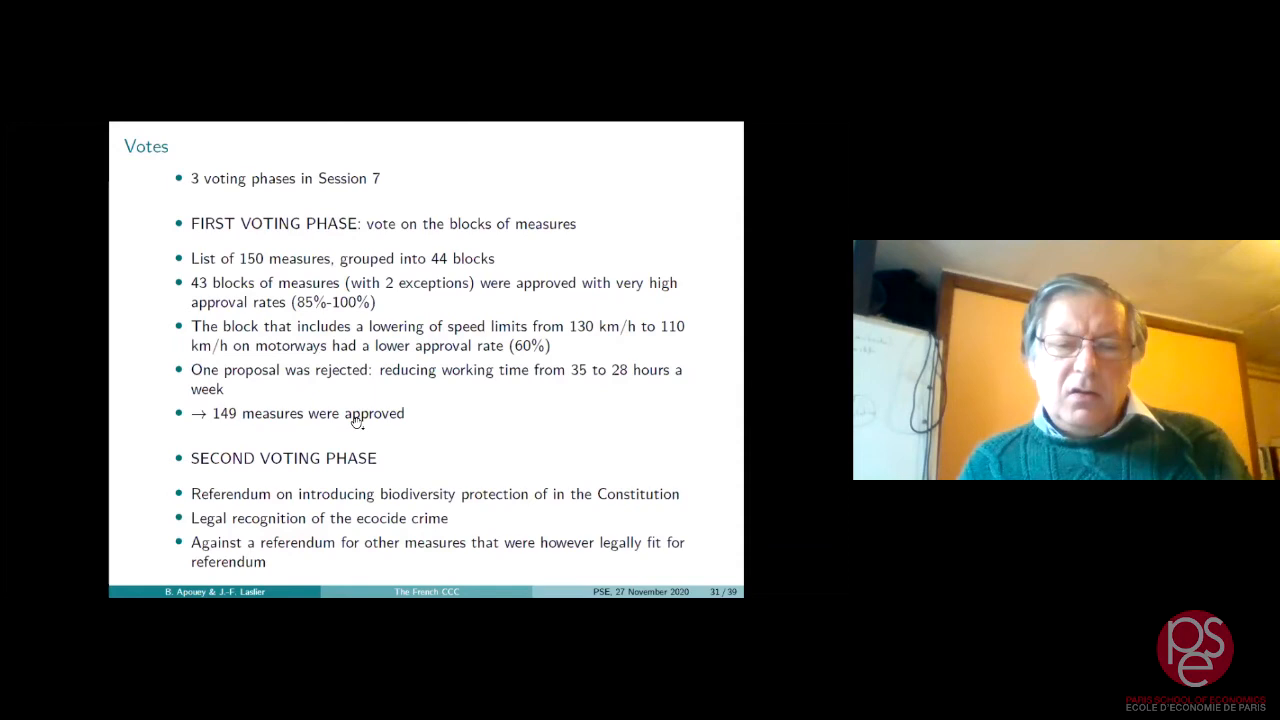
Step: Page forward to slide 31, 'Votes', on Session 7's three voting phases
{"action": "key", "text": "right"}
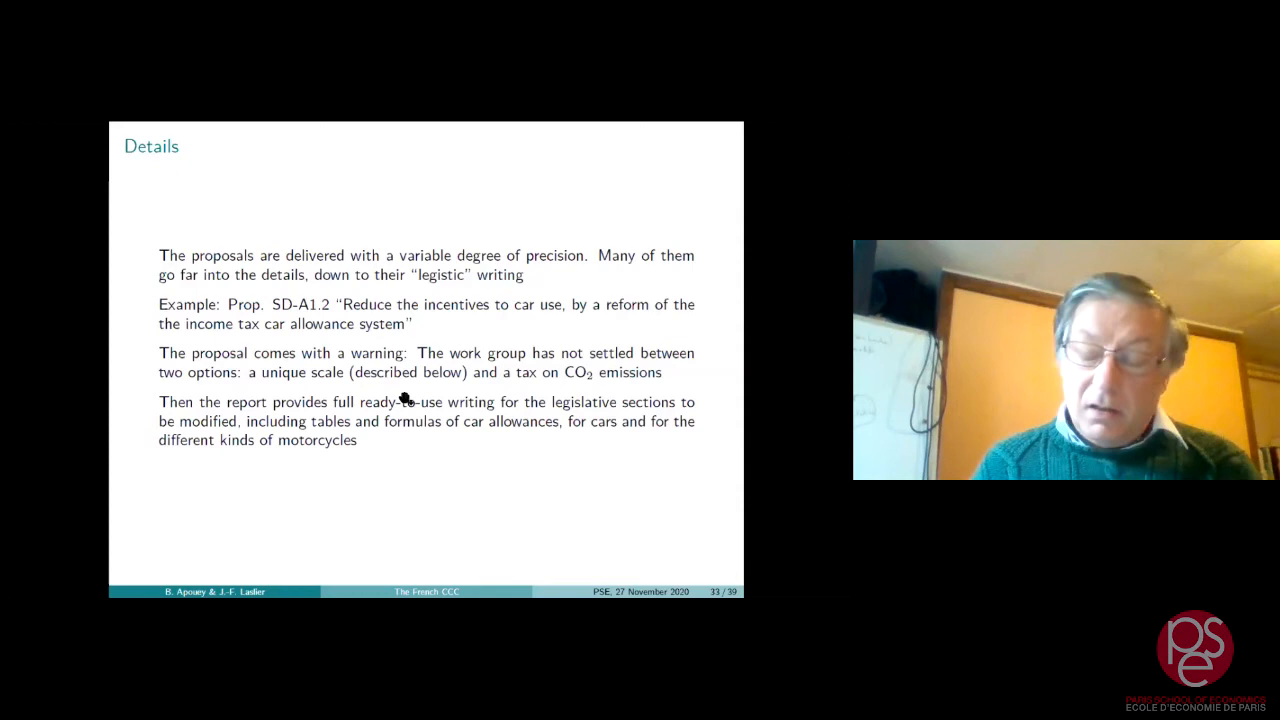
{"action": "mouse_move", "coordinate": [394, 408]}
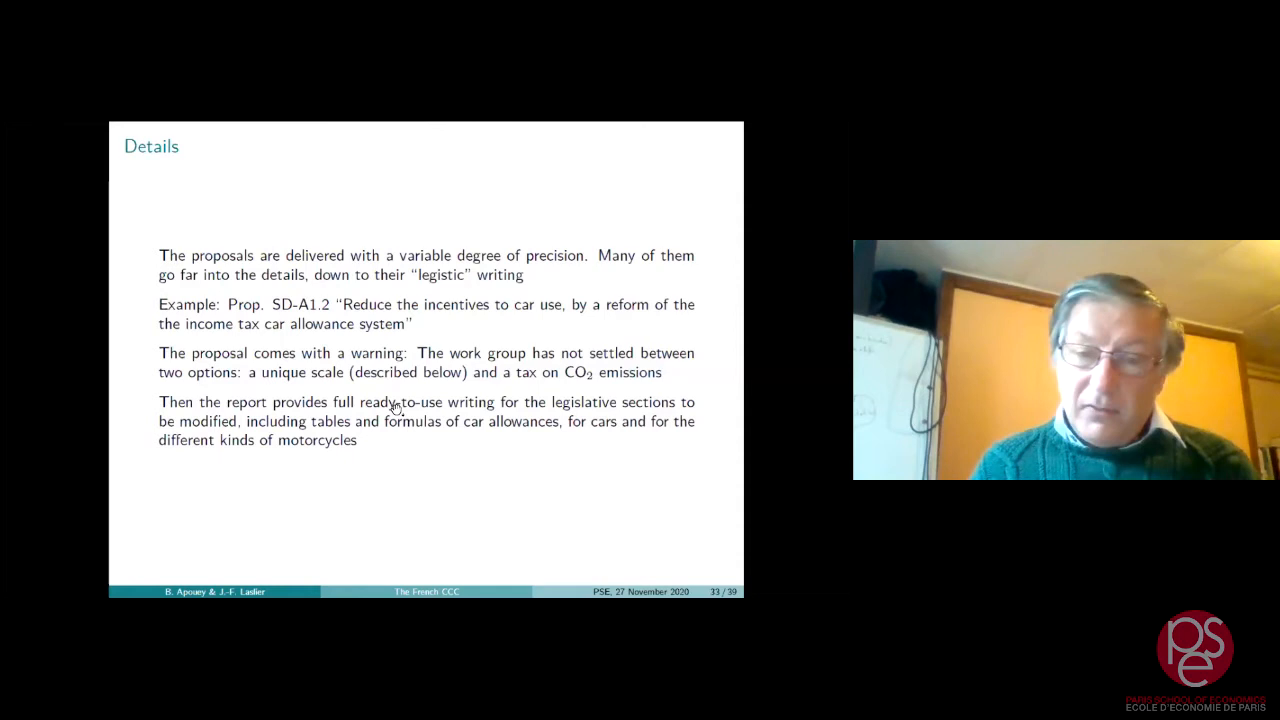
{"action": "key", "text": "Right"}
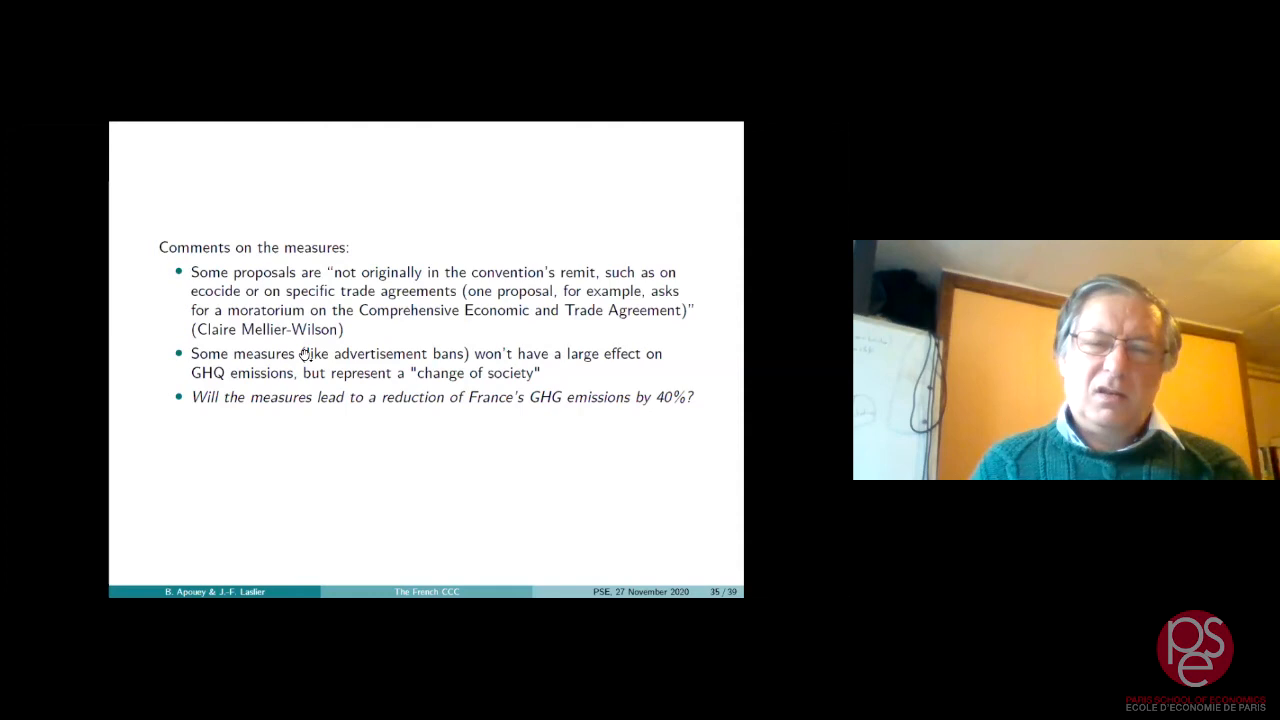
Step: Advance to slide 36, 'Filtered/unfiltered measures'
{"action": "key", "text": "Right"}
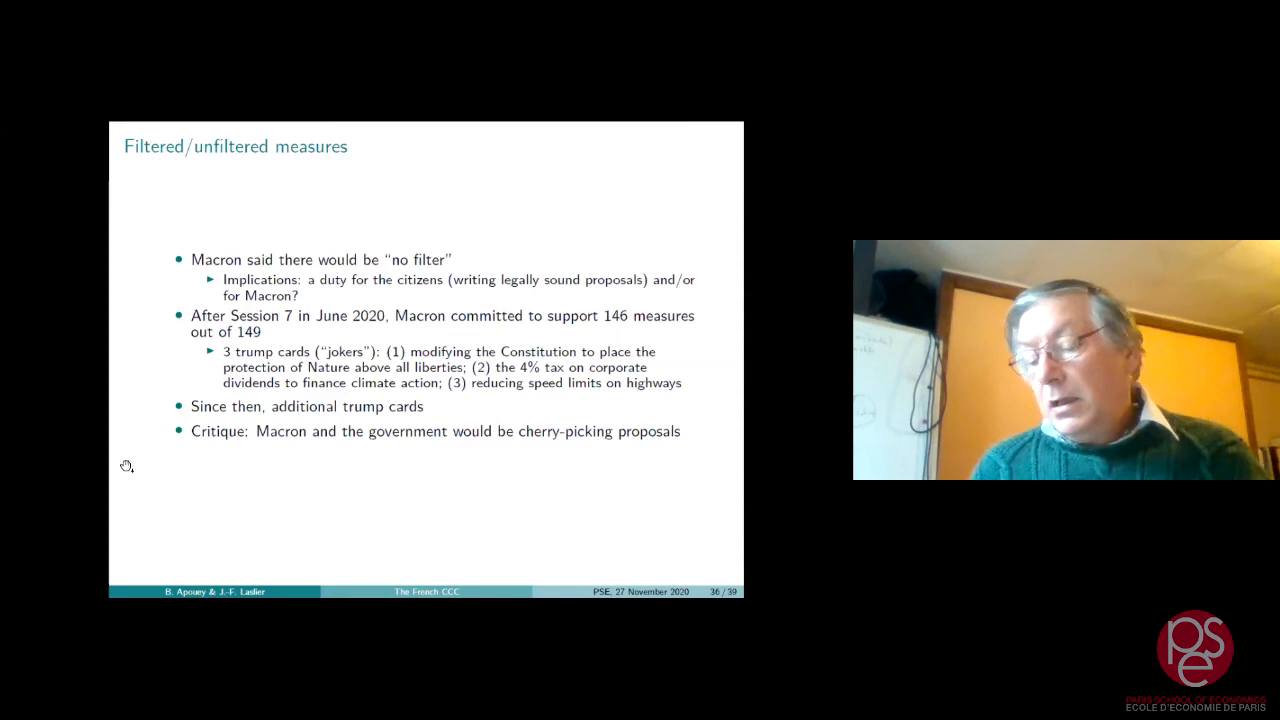
{"action": "key", "text": "Right"}
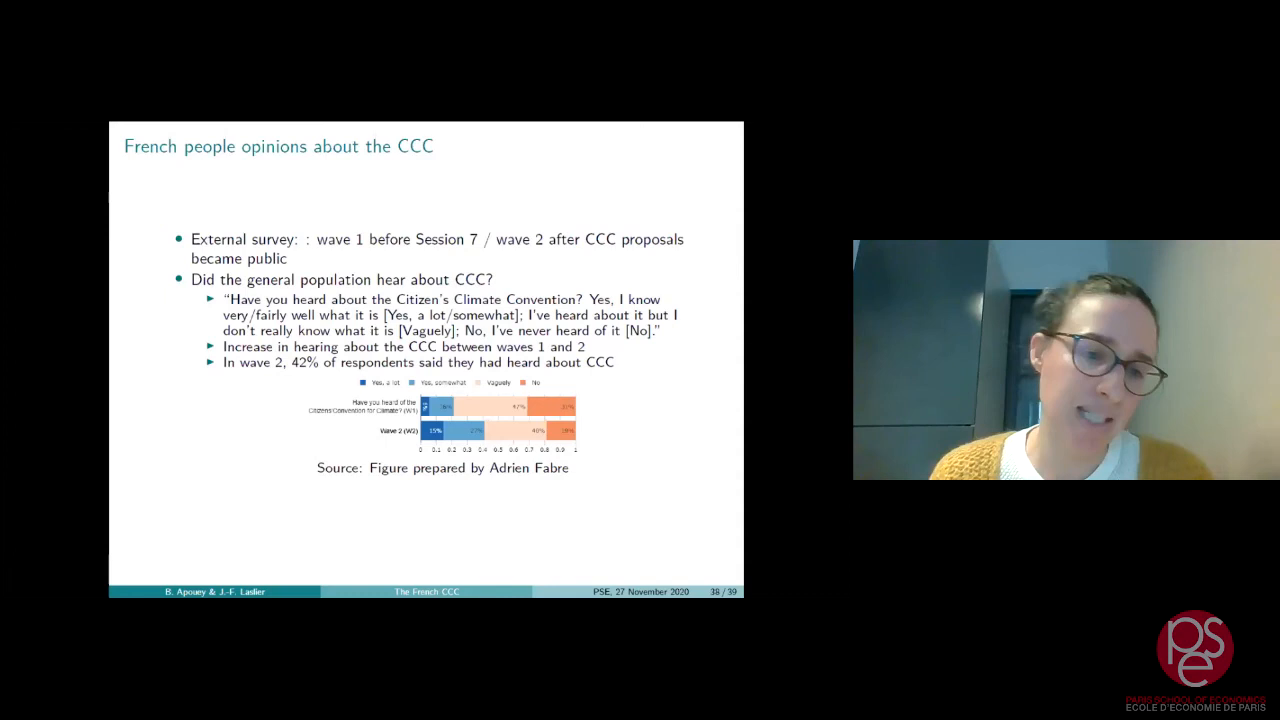
{"action": "mouse_move", "coordinate": [330, 138]}
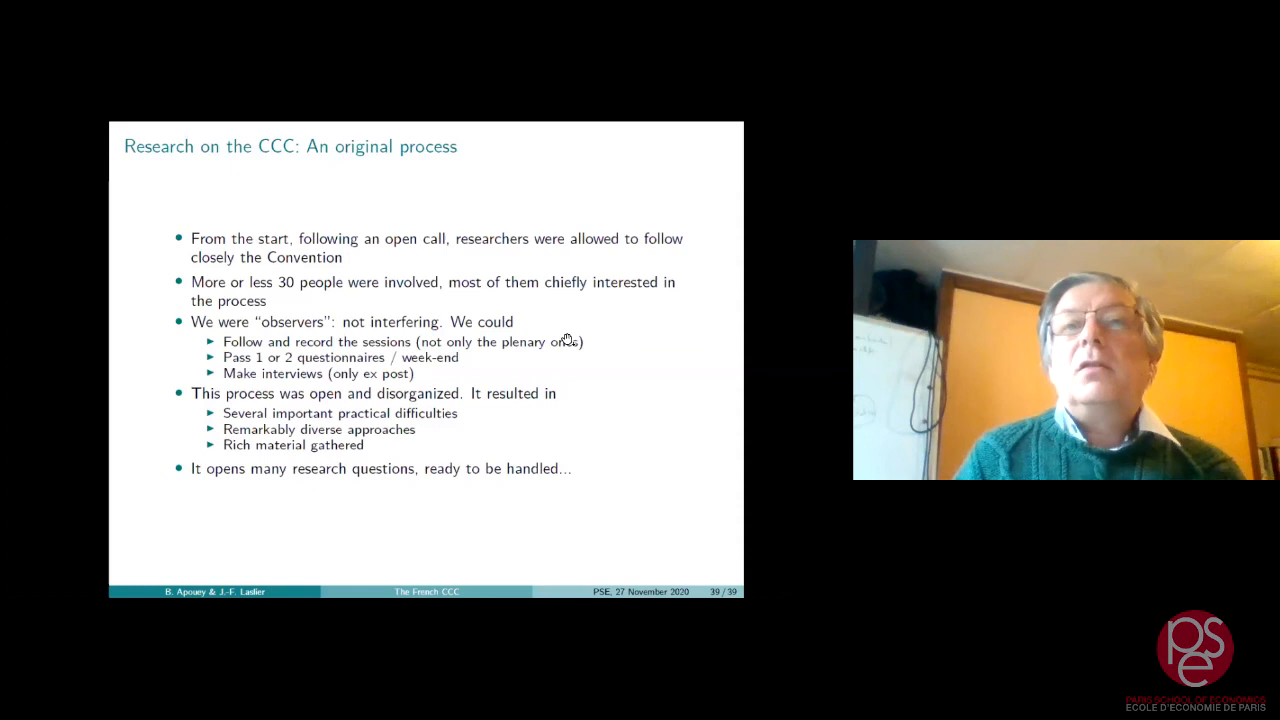
{"action": "mouse_move", "coordinate": [553, 138]}
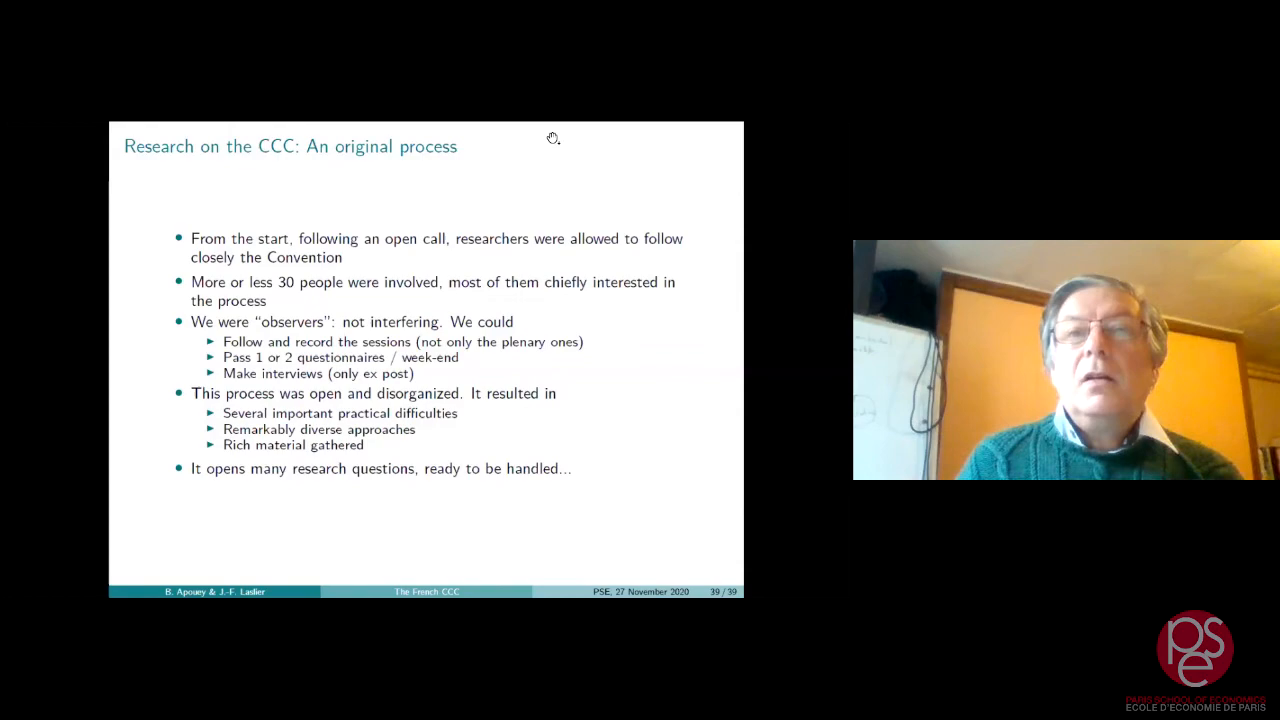